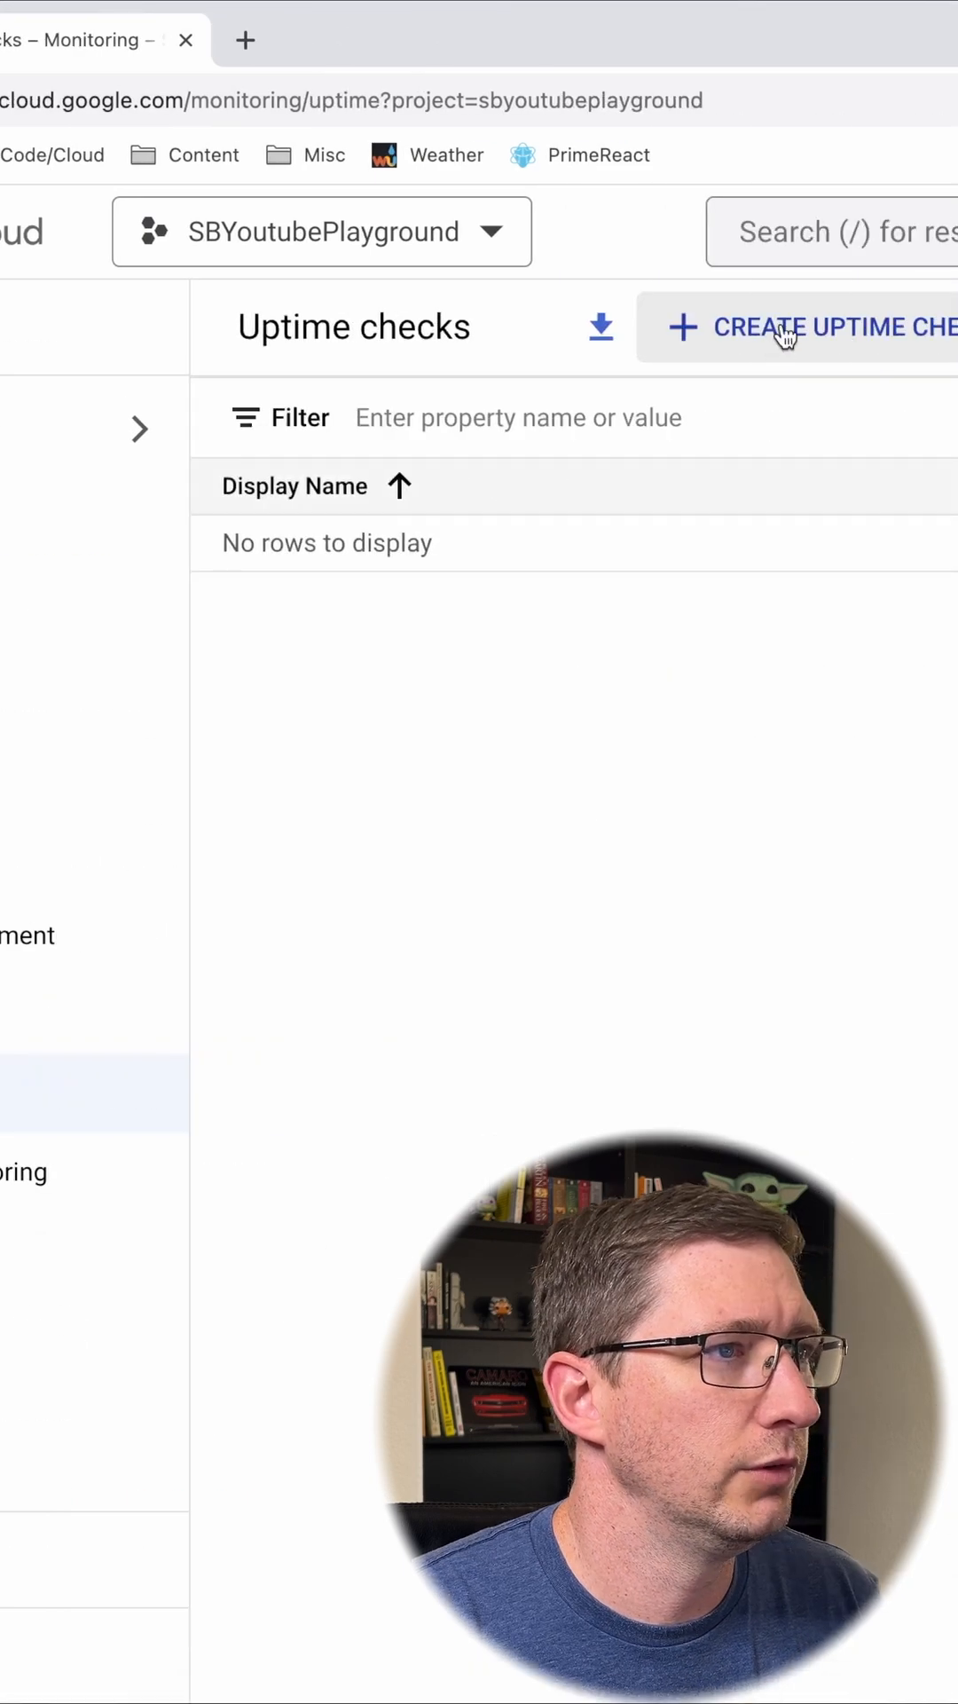
Step: Create an HTTPS uptime check on the demo-api host with path /api/status
click(793, 328)
text(/ap)
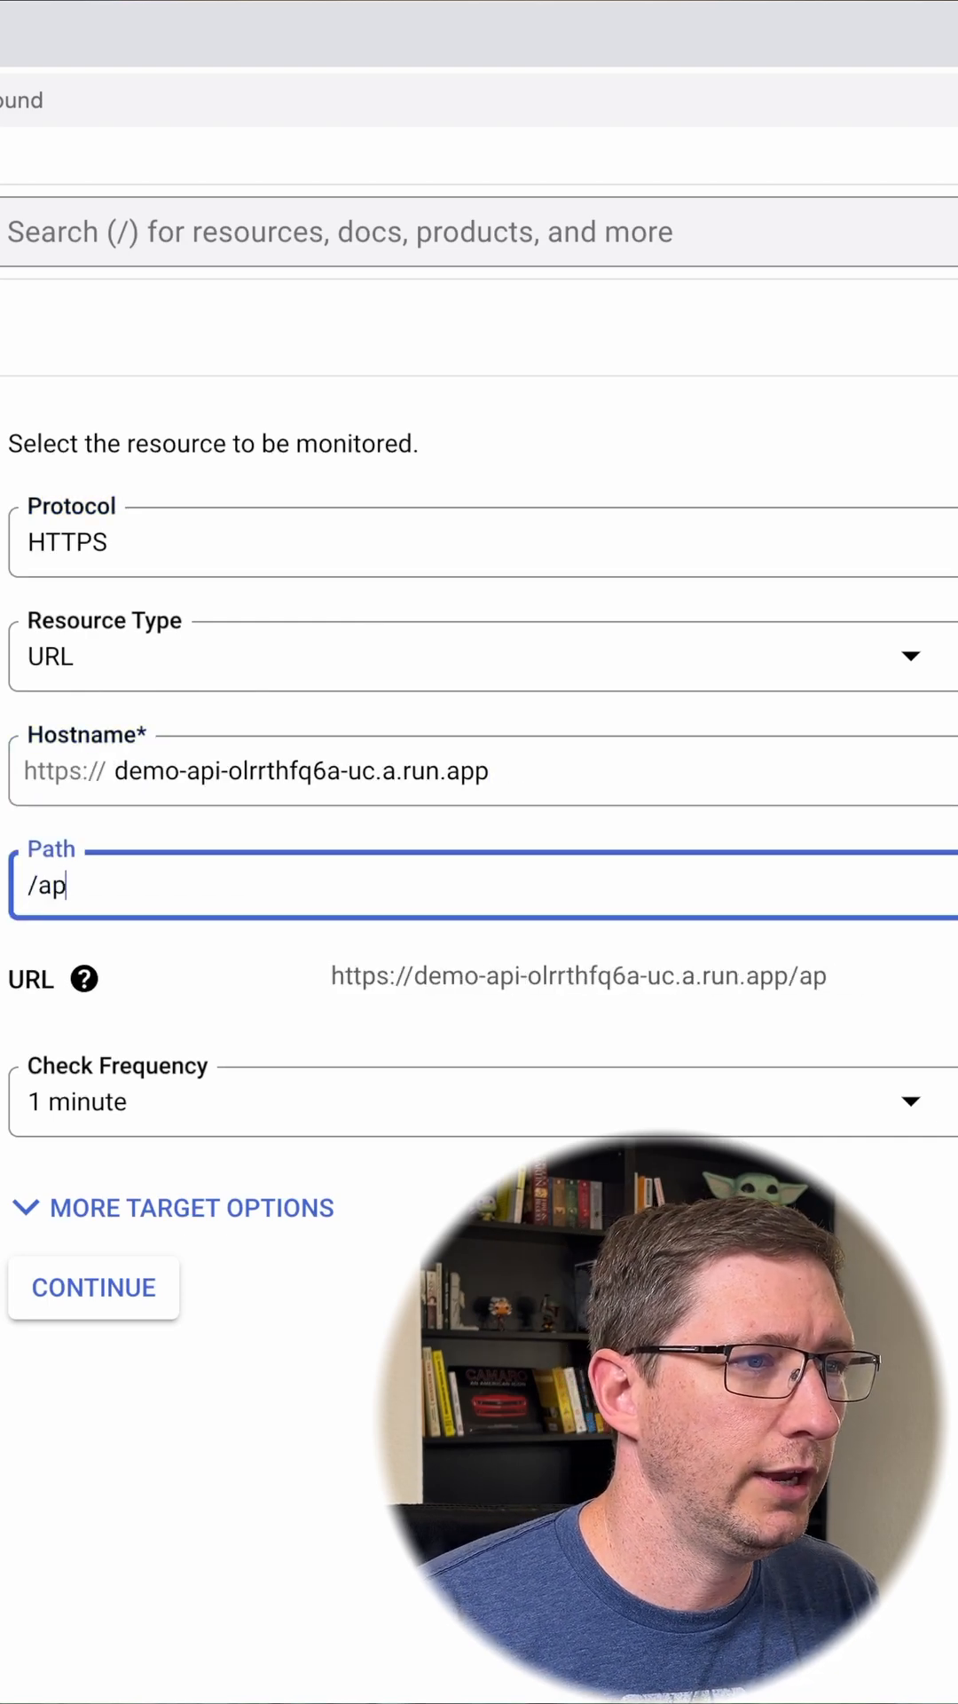
text(i/status)
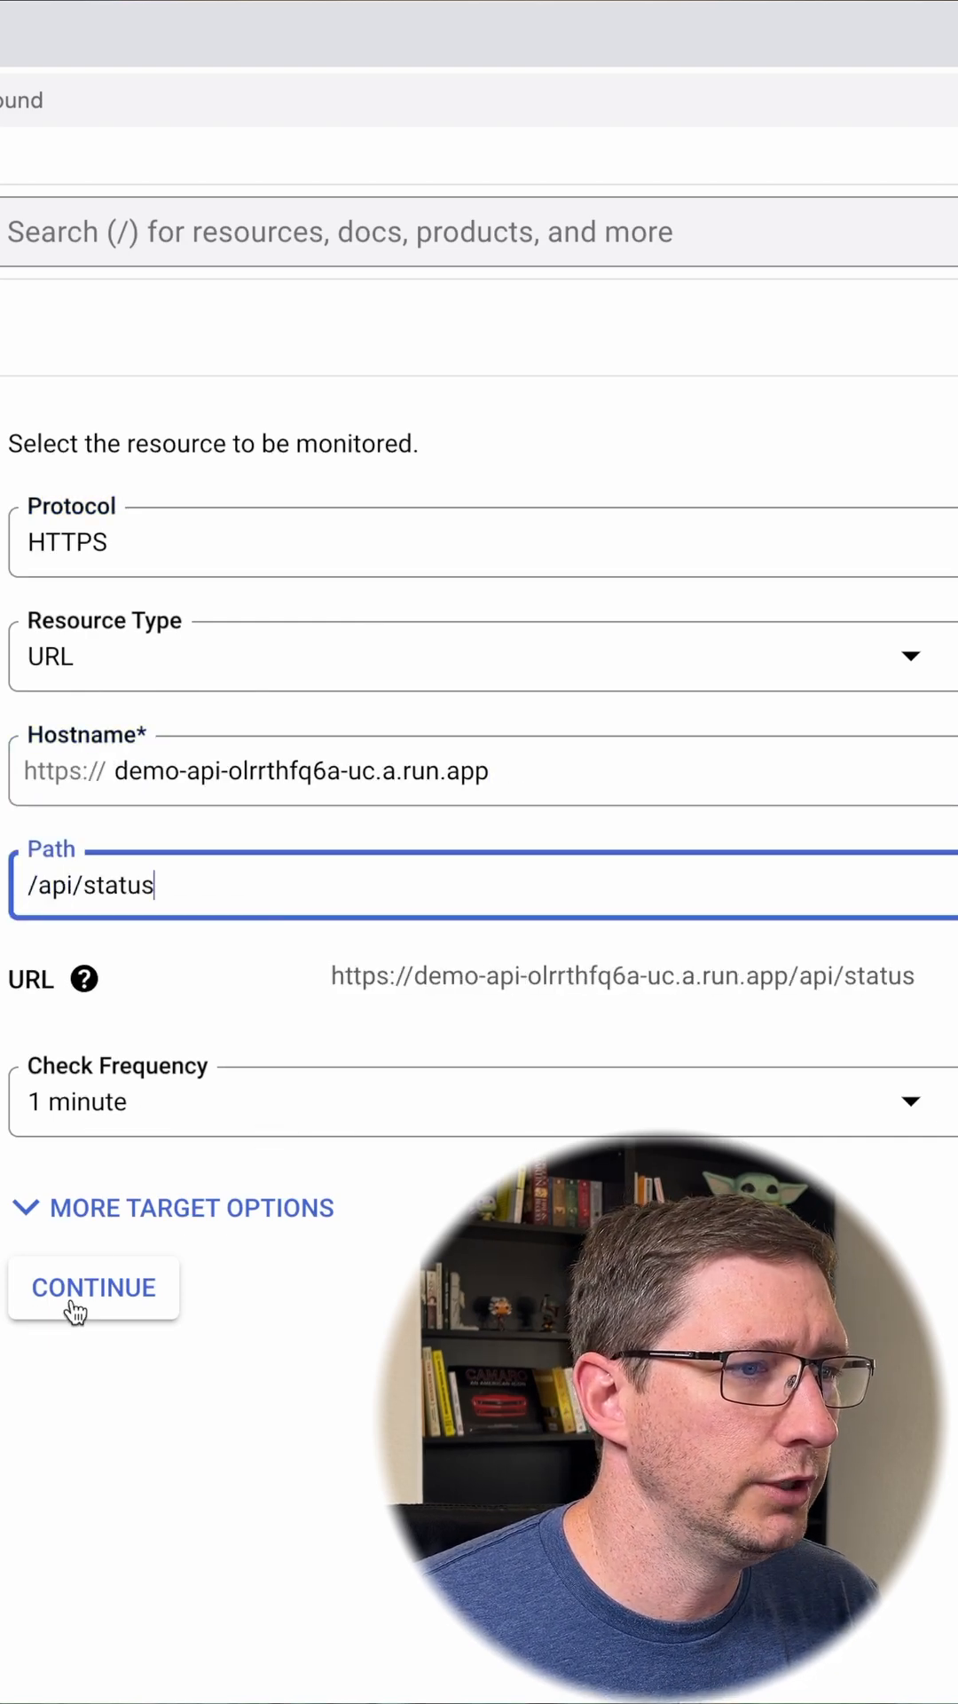
click(93, 1287)
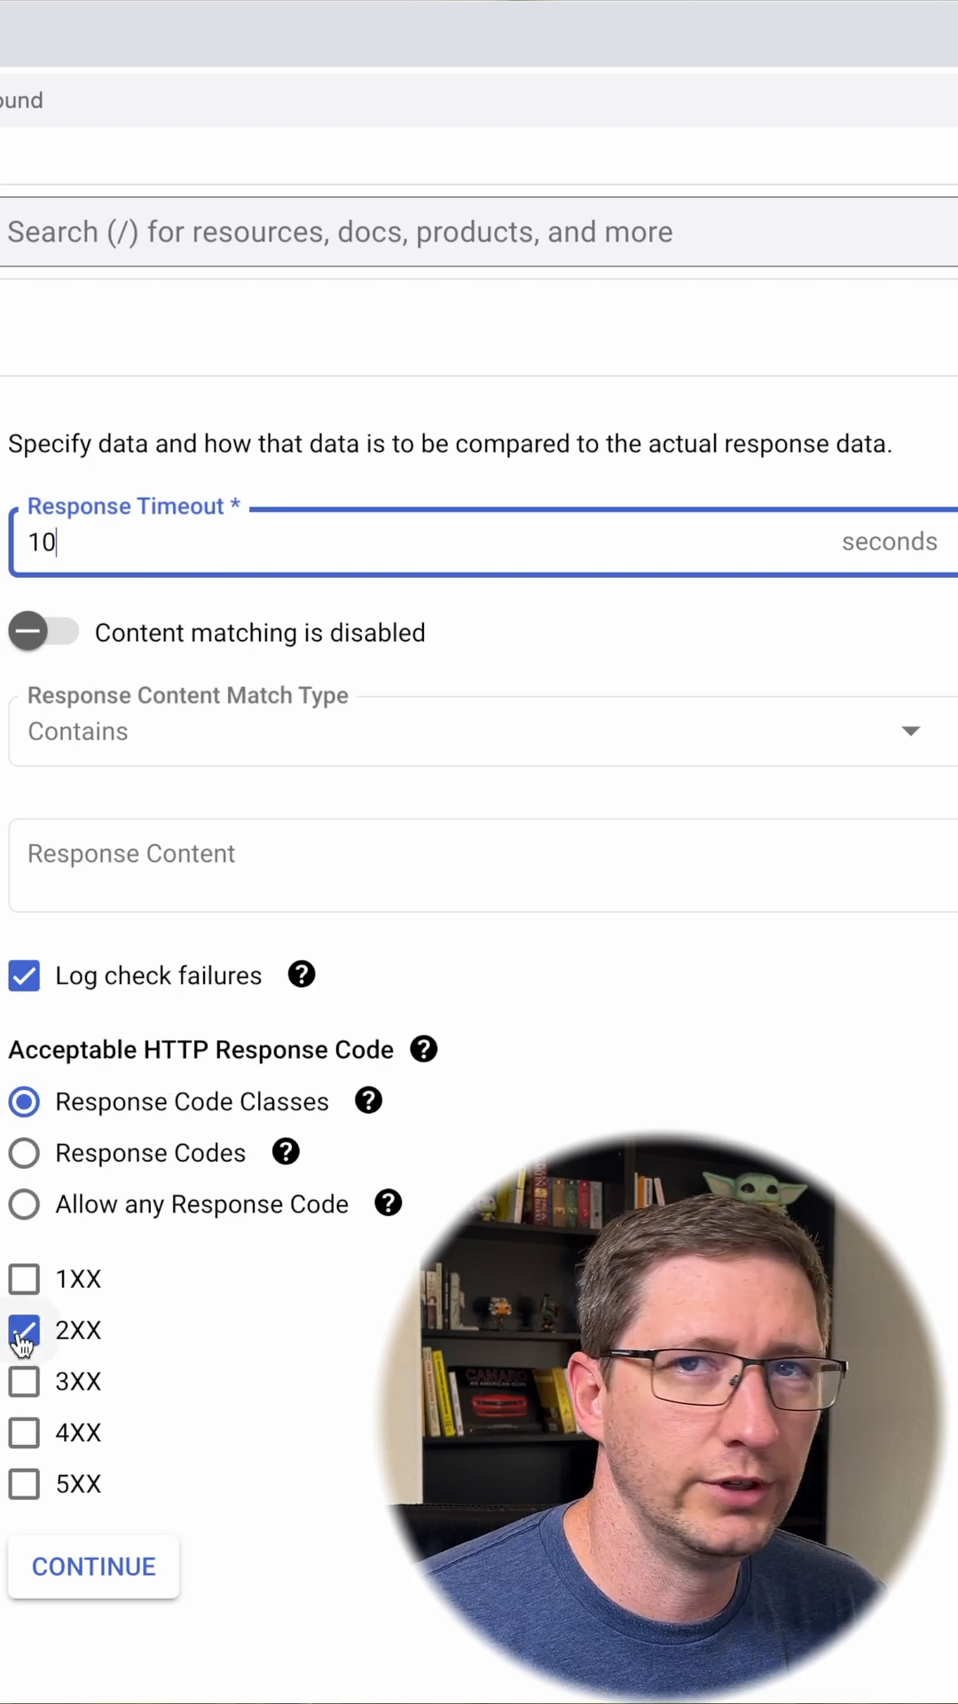
Step: Accept 2XX responses with a 10-second response timeout and continue to alerting
click(93, 1566)
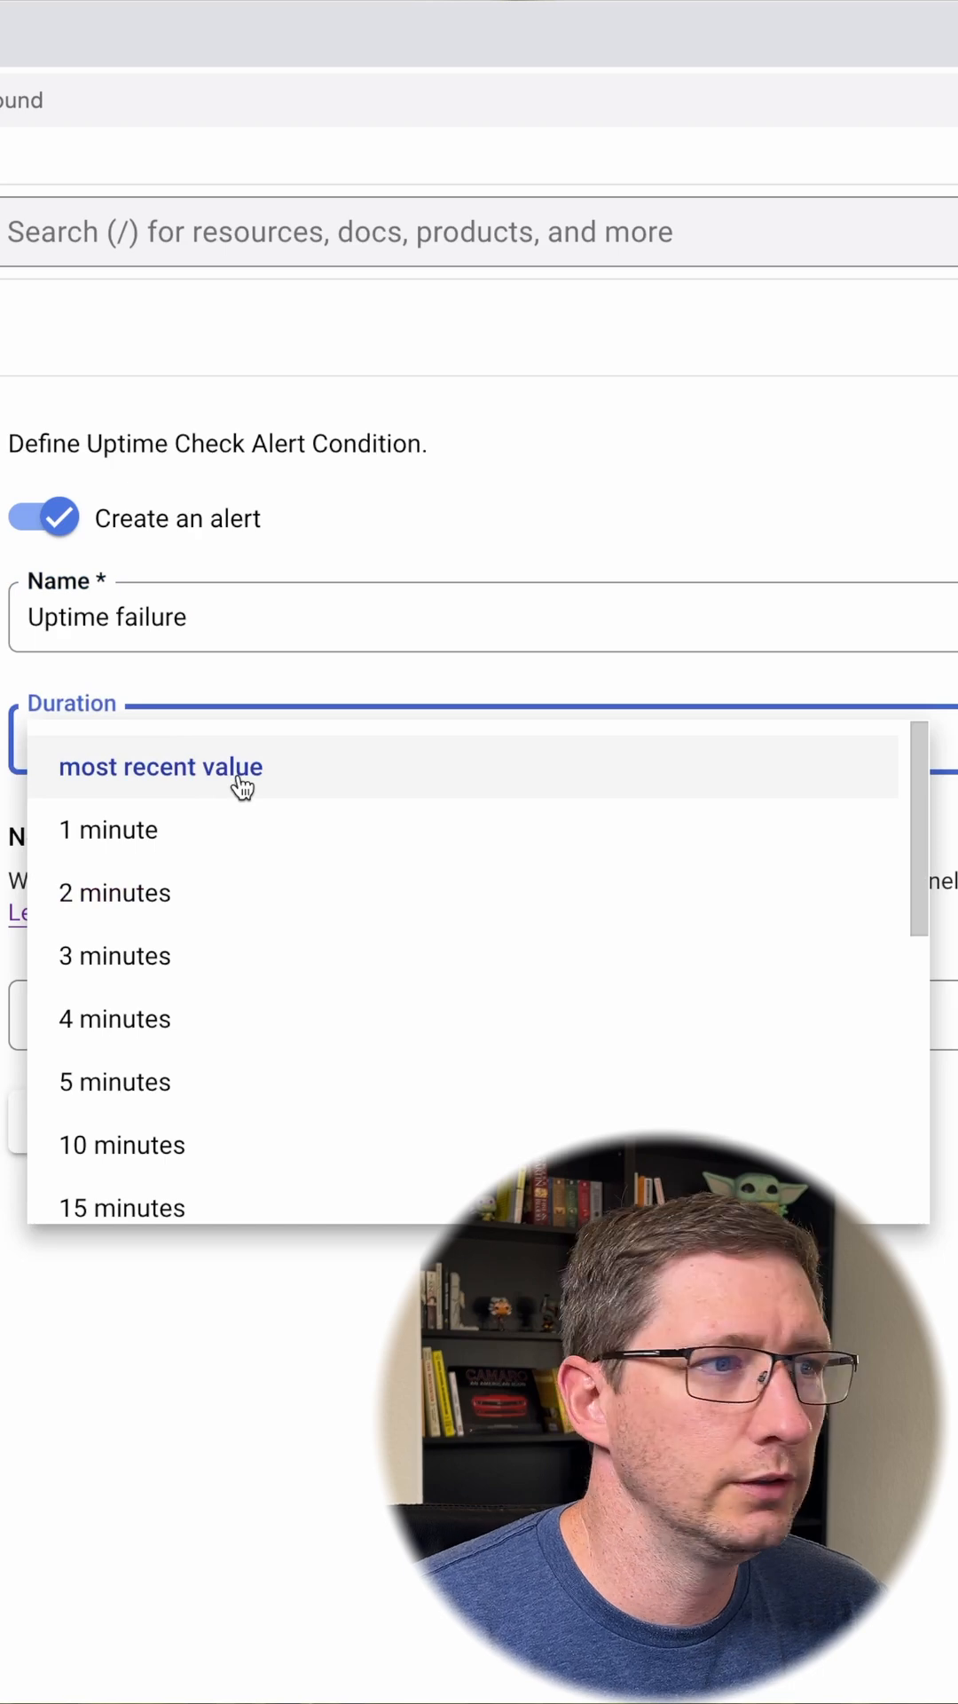
Step: Base the Uptime failure alert on the most recent value, then open Youtube demo's details page
click(160, 766)
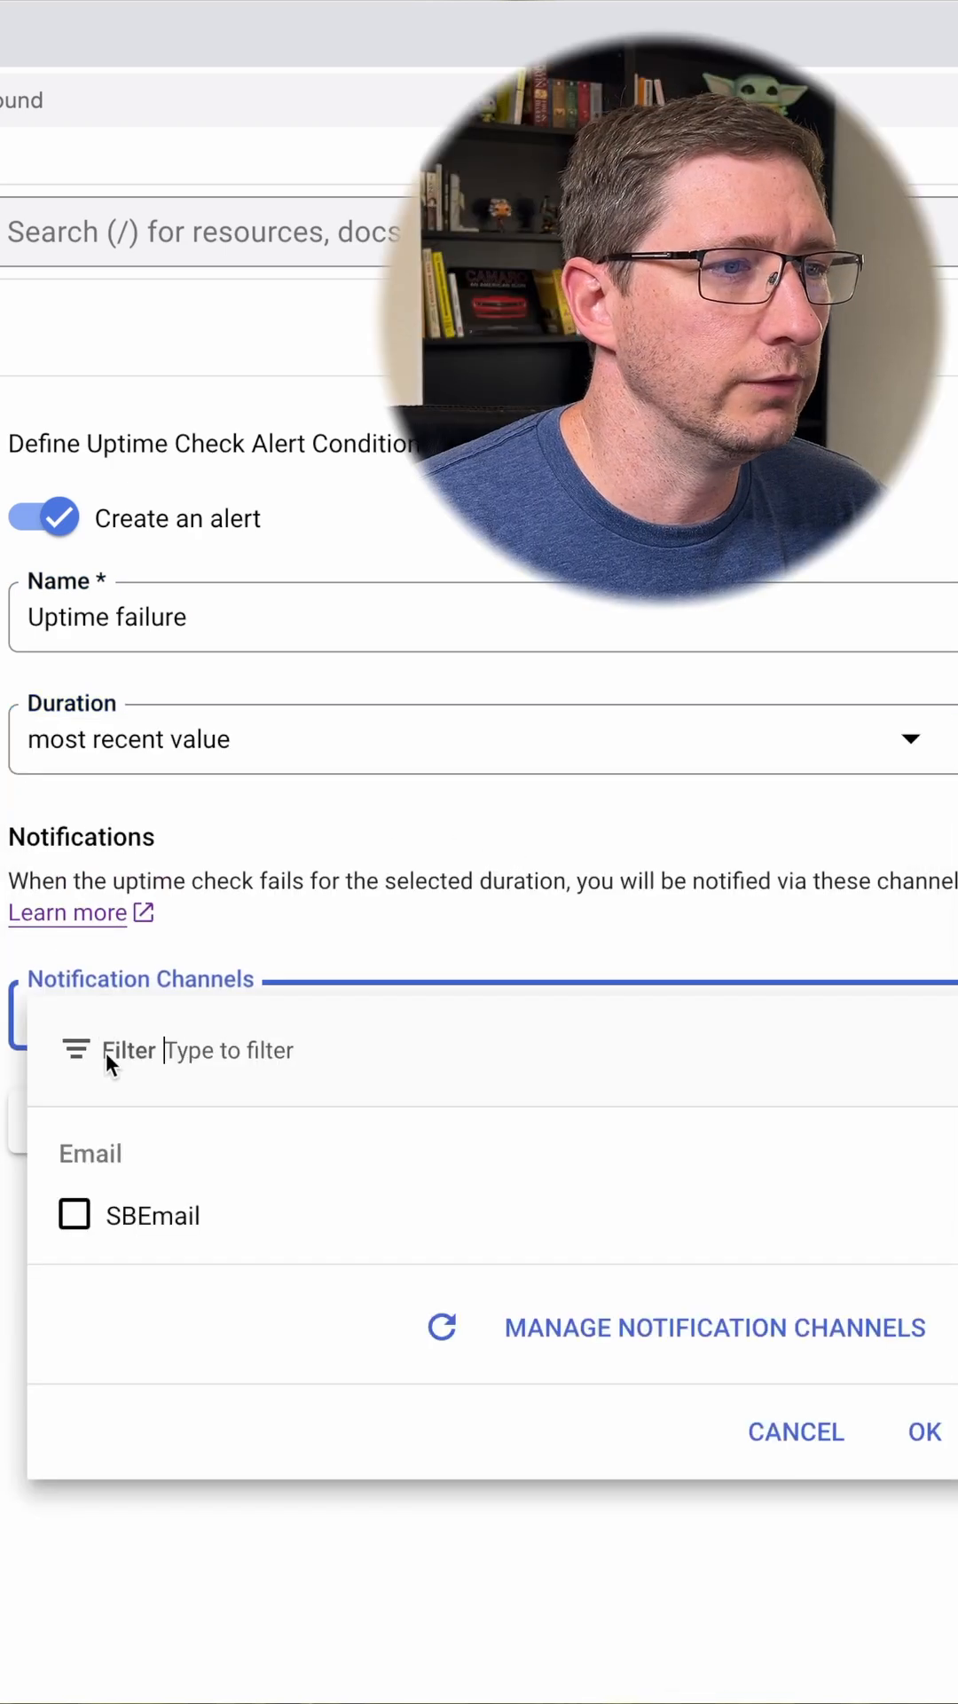
mouse_move(823, 1366)
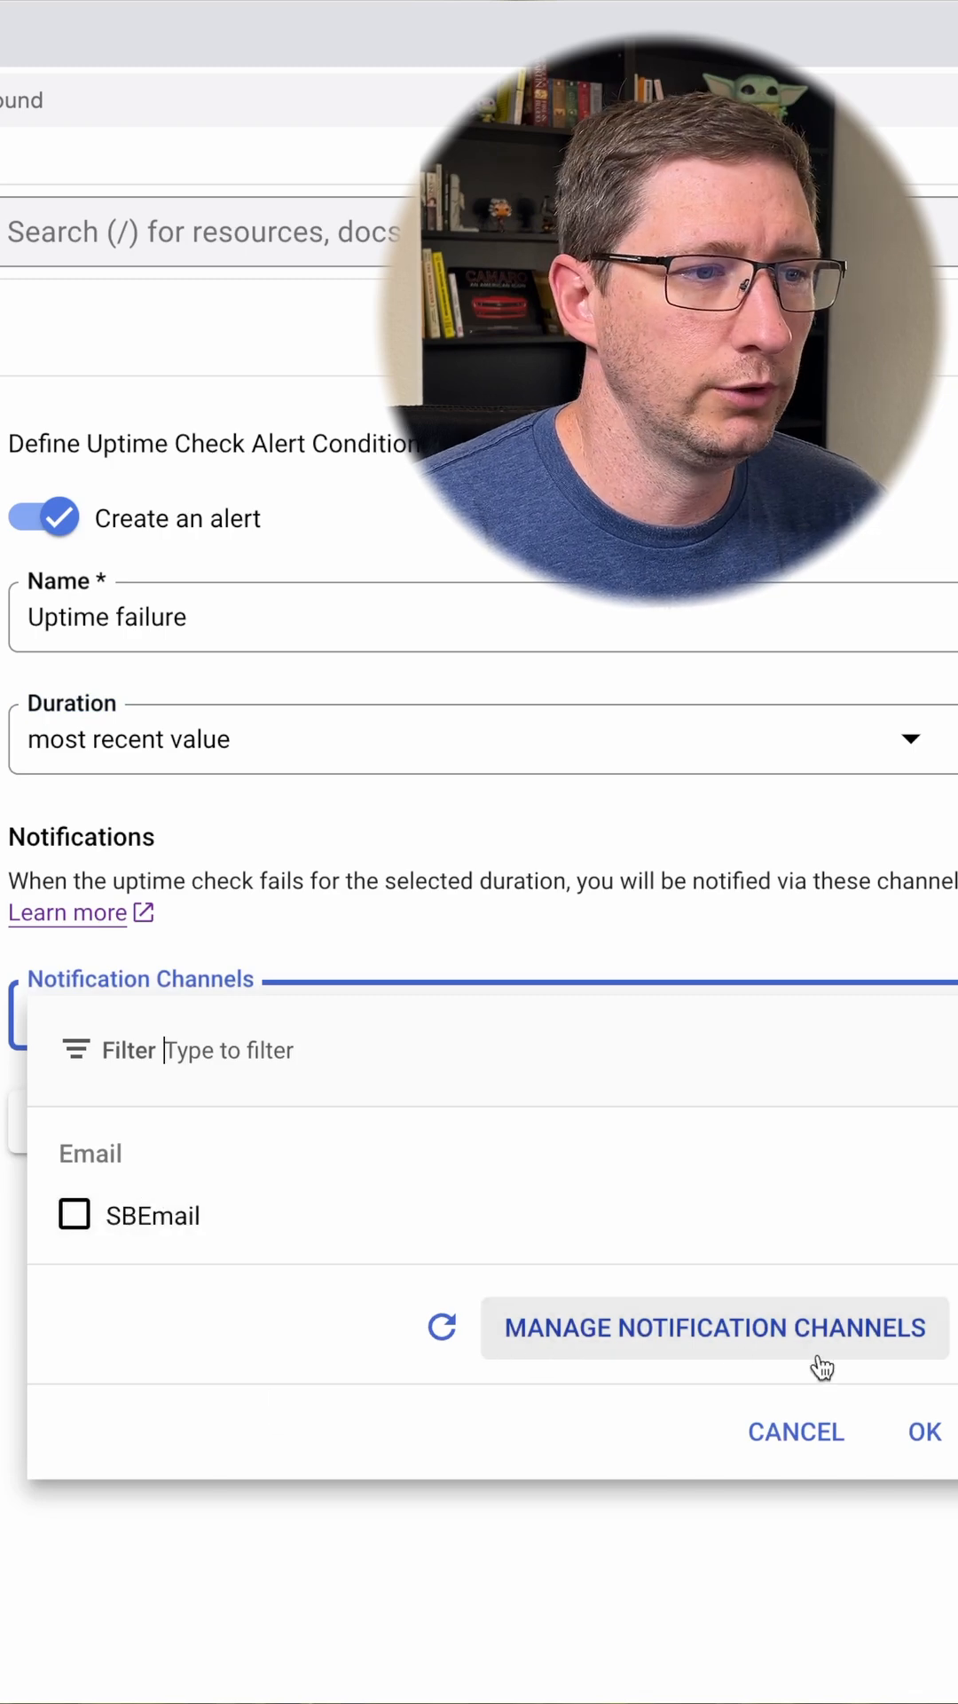
mouse_move(280, 1215)
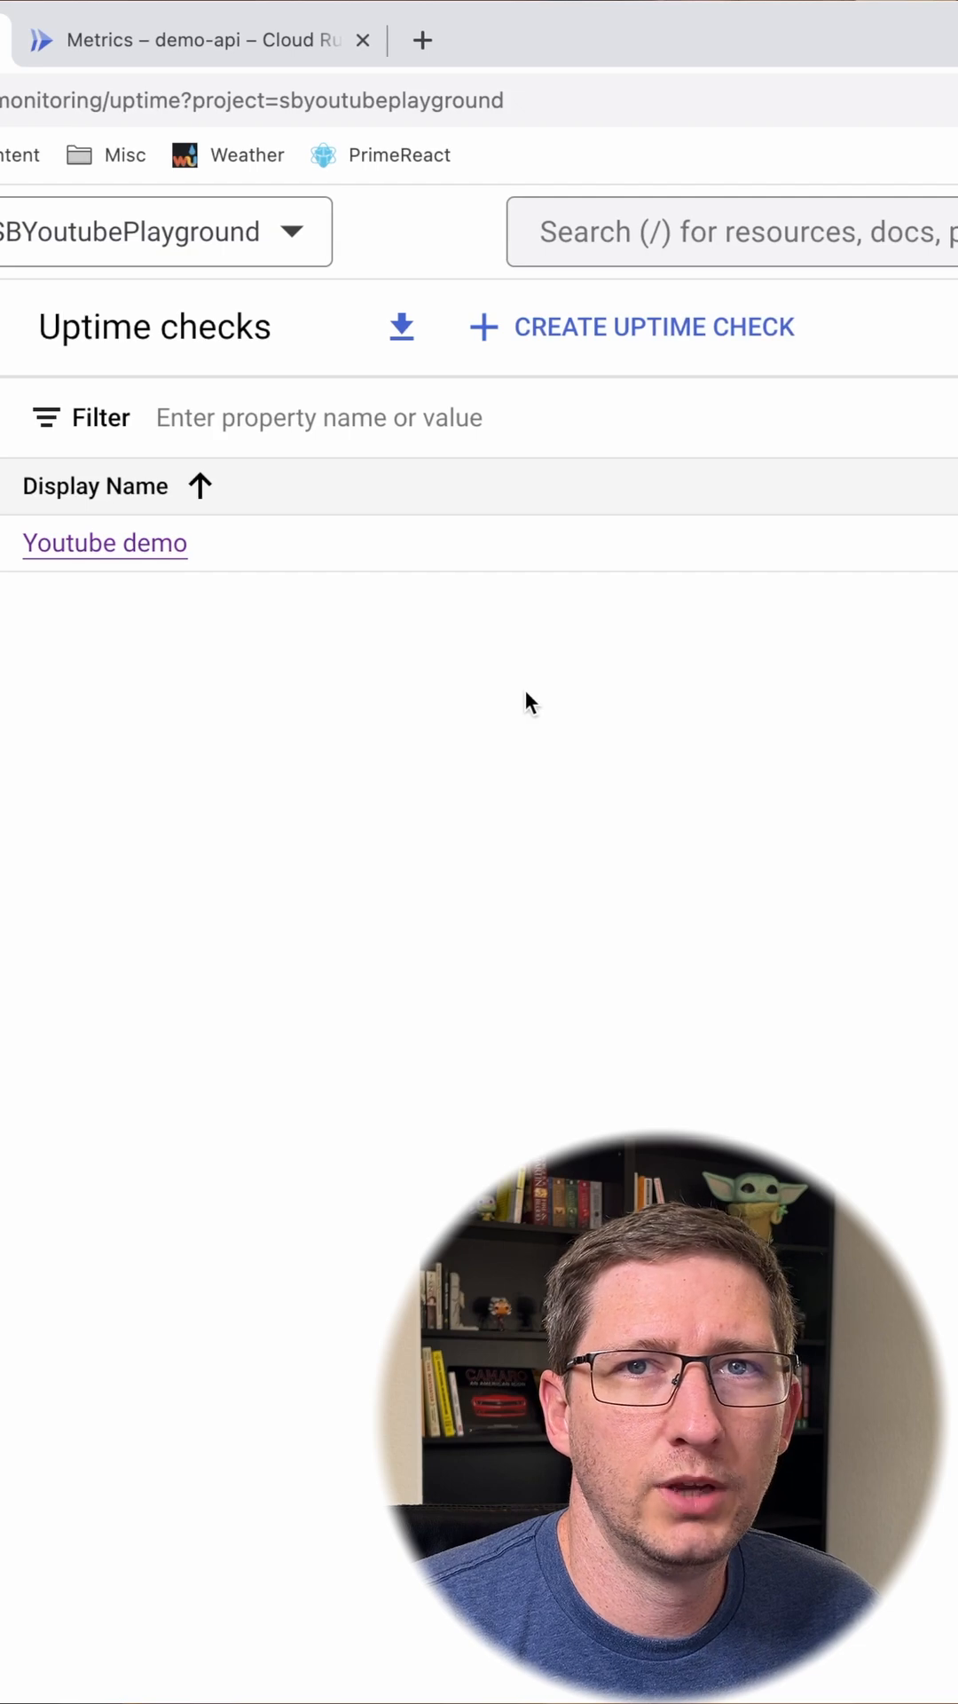
click(105, 542)
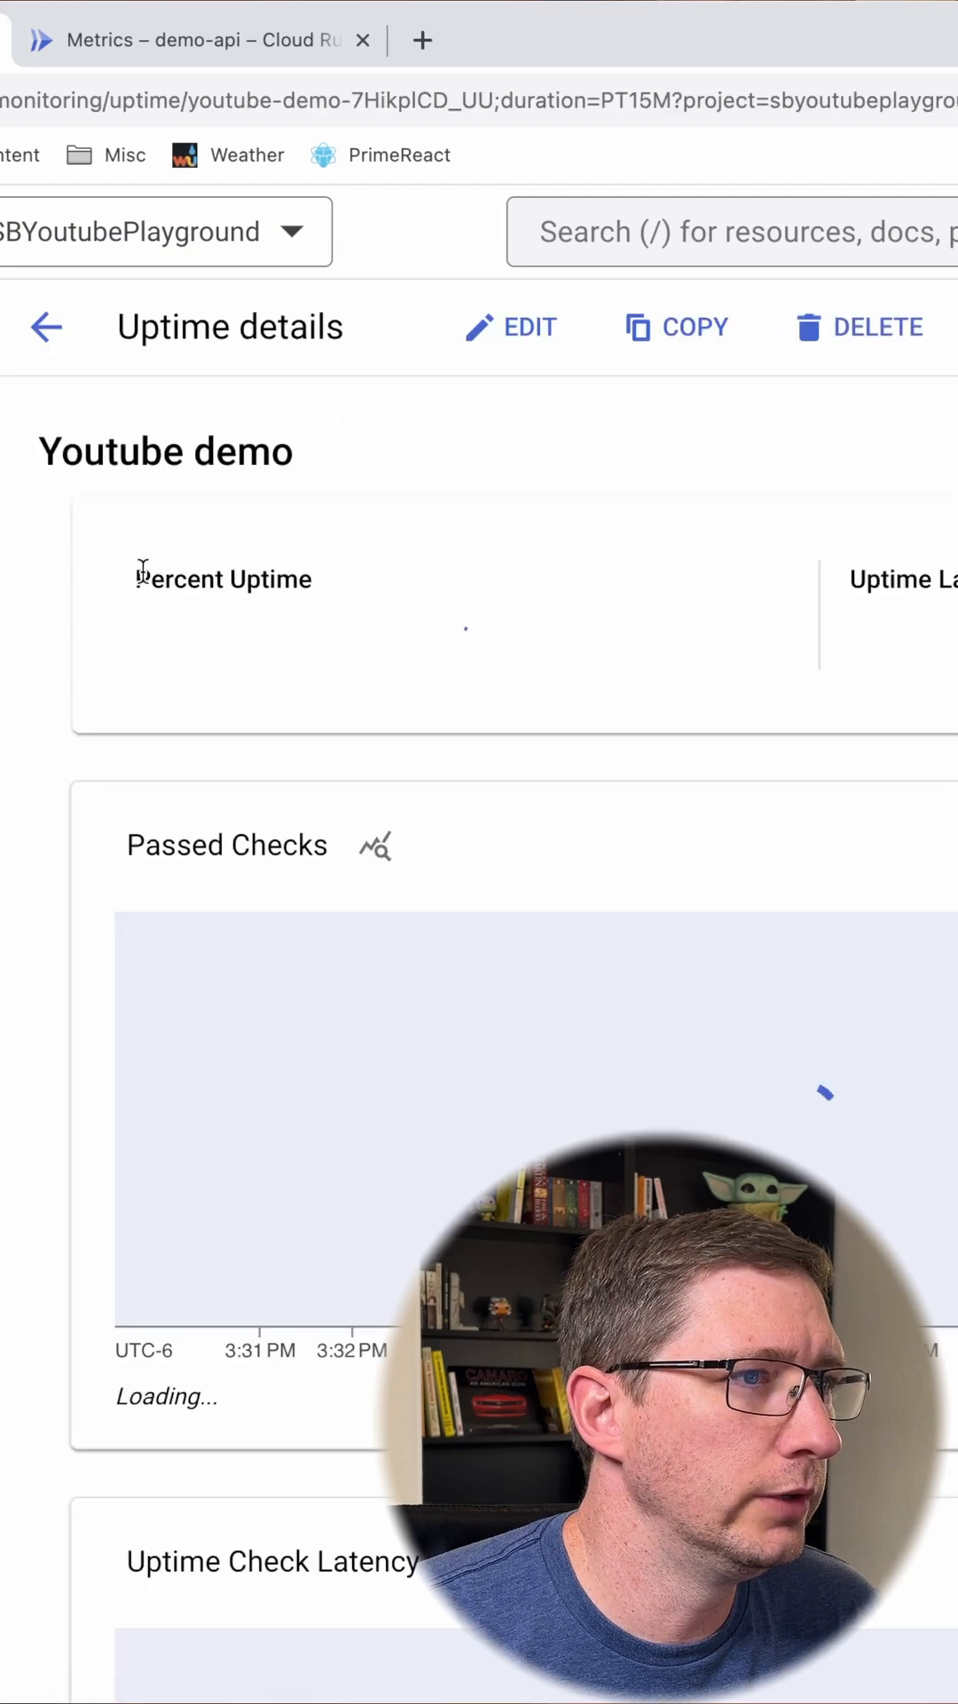